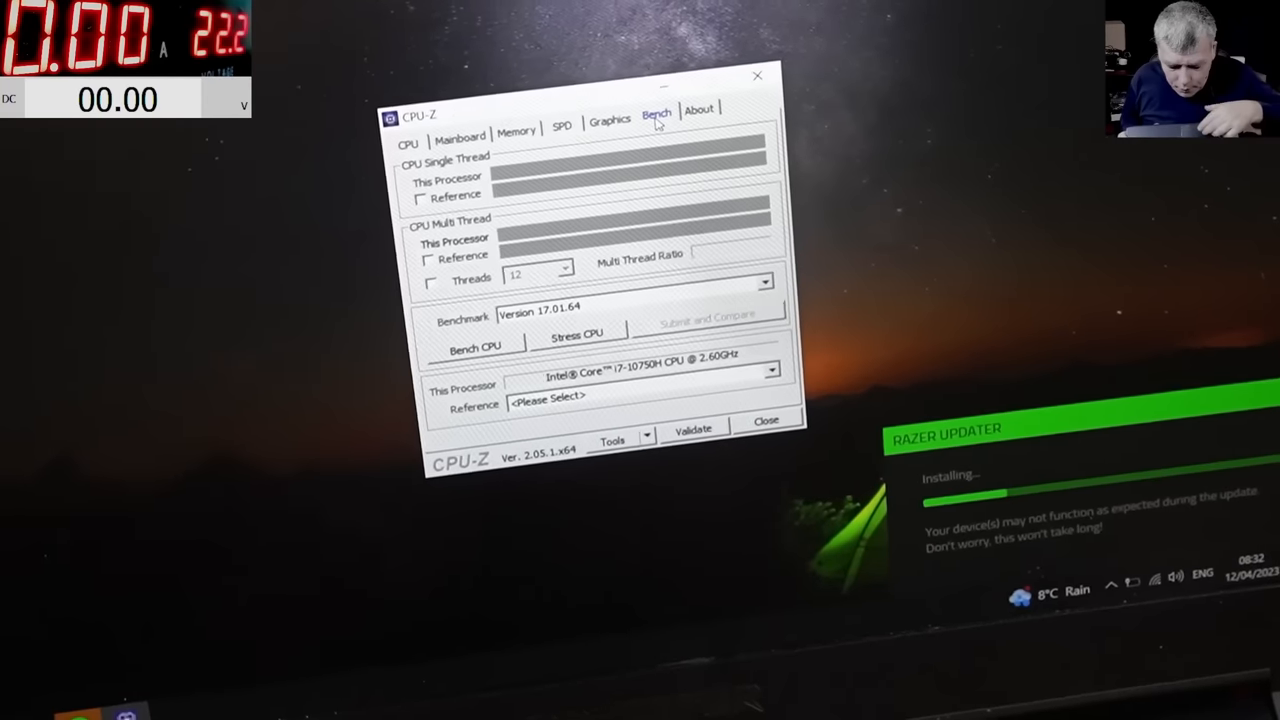
Step: Start the Stress CPU test on the Intel Core i7-10750H from the Bench tab
{"action": "left_click", "coordinate": [476, 346]}
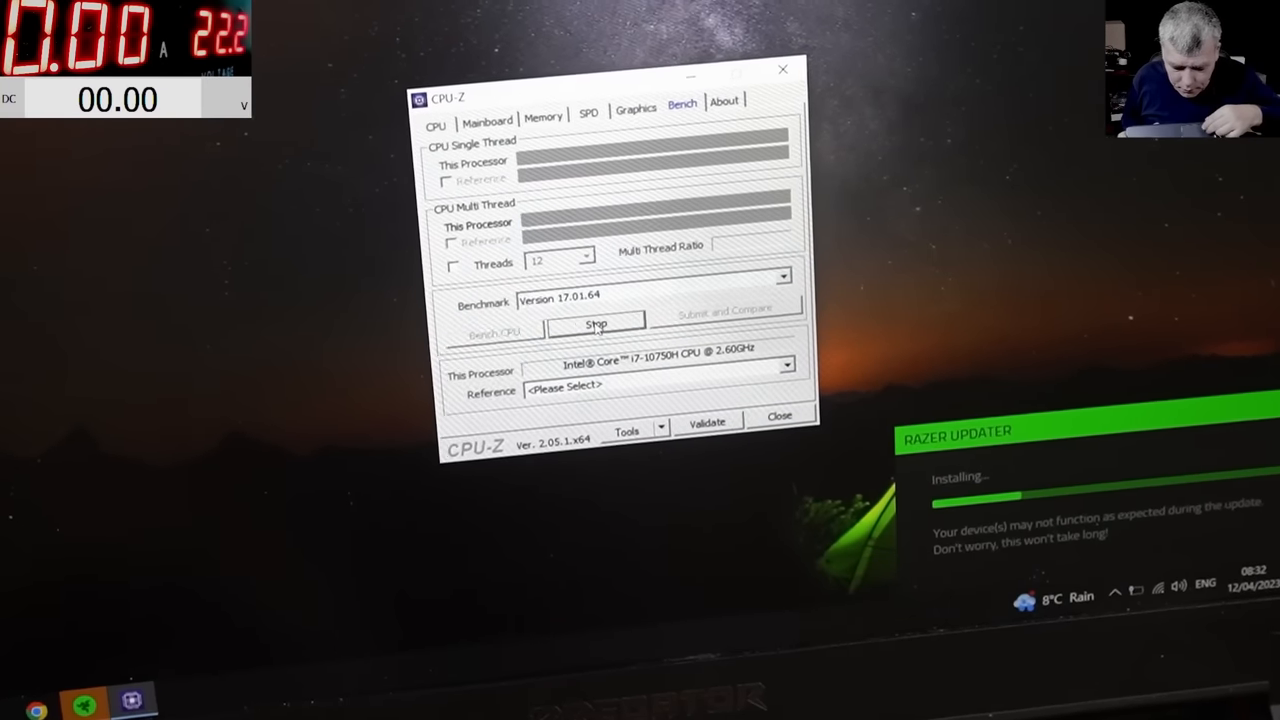